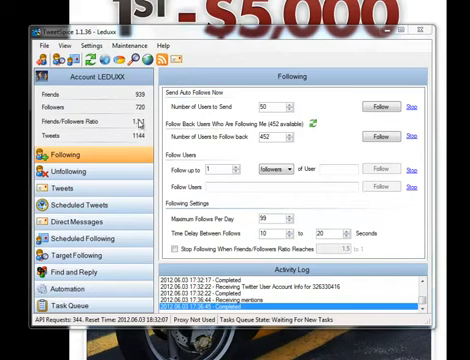
mouse_move(132, 138)
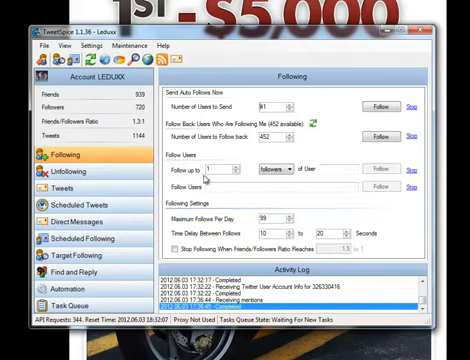
mouse_move(378, 170)
type("800")
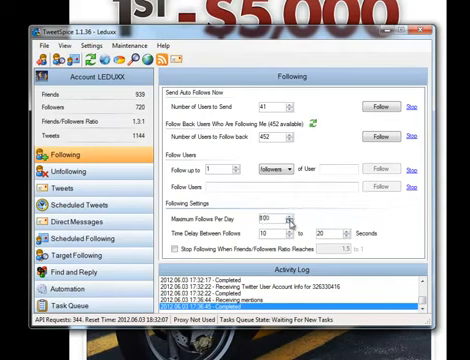
Enter 99 as the Maximum Follows Per Day value in the Following settings
type("99")
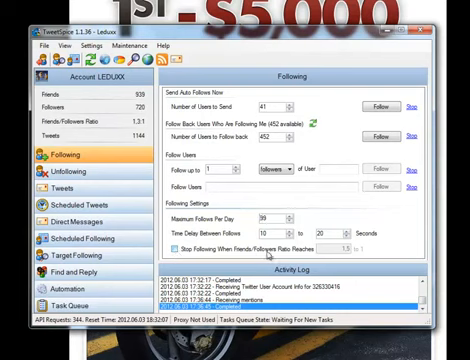
mouse_move(370, 256)
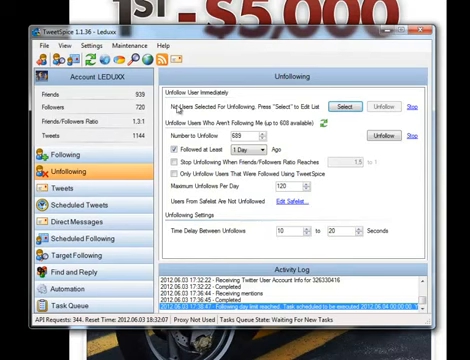
mouse_move(352, 110)
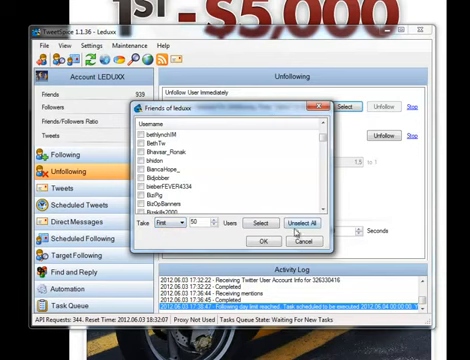
Open the Friends of Account dialog via Select and expand its dropdown
left_click(176, 224)
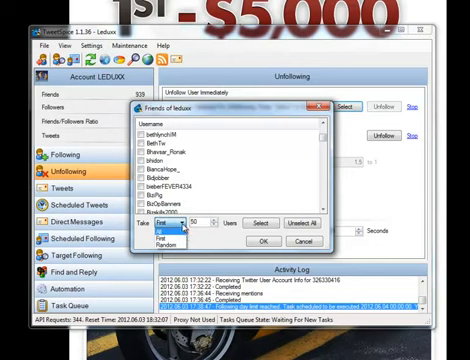
left_click(172, 224)
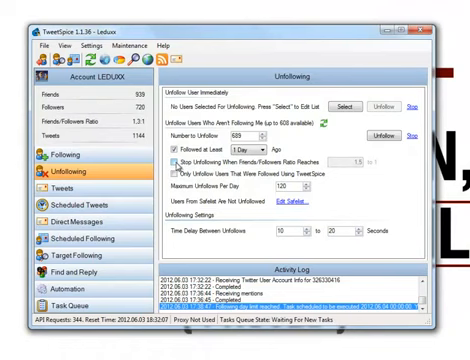
Close the Friends of Account dialog to return to the Unfollowing settings
left_click(176, 156)
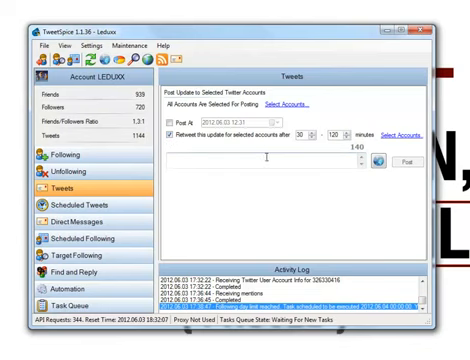
mouse_move(264, 156)
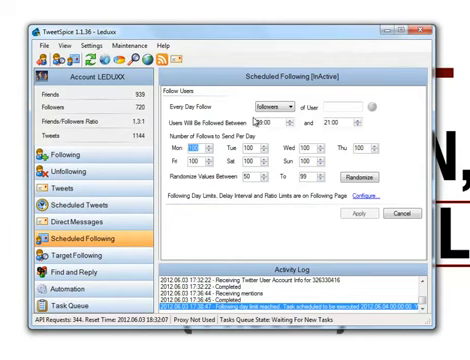
mouse_move(330, 148)
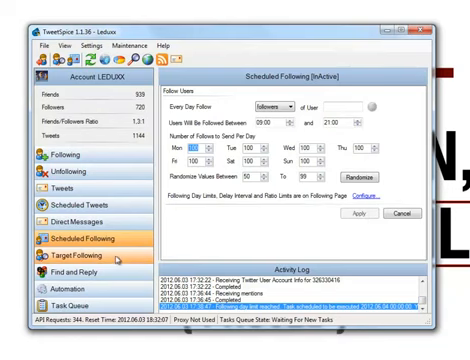
In Target Following, add 'make money' and 'list building' as search keywords
left_click(66, 264)
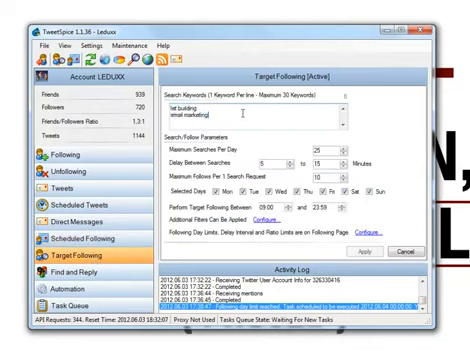
type("make money")
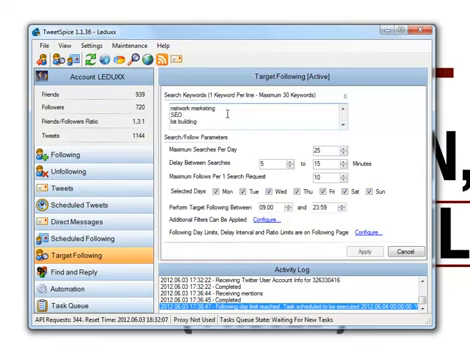
type("list building")
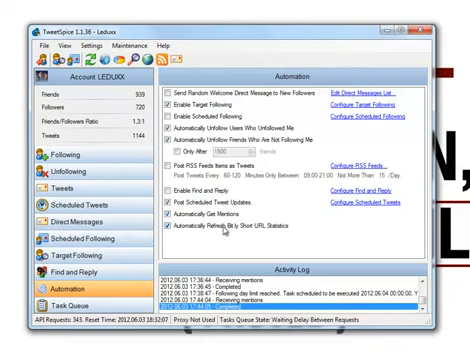
mouse_move(288, 236)
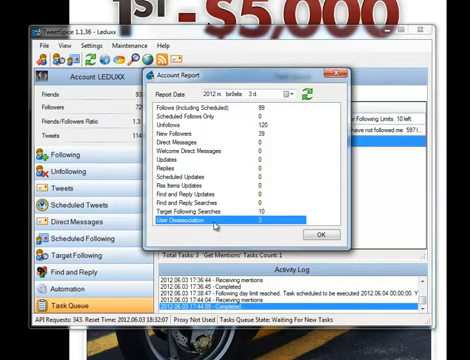
left_click(292, 96)
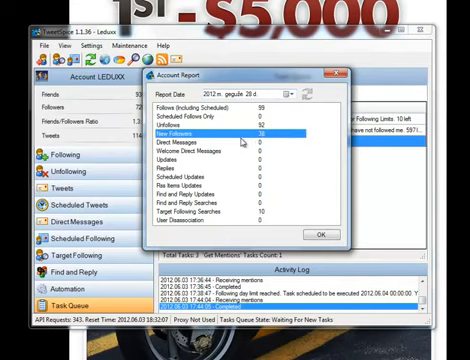
mouse_move(276, 142)
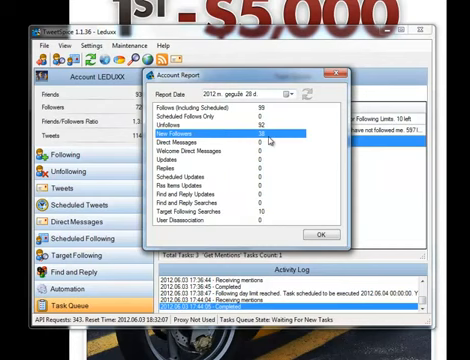
mouse_move(286, 152)
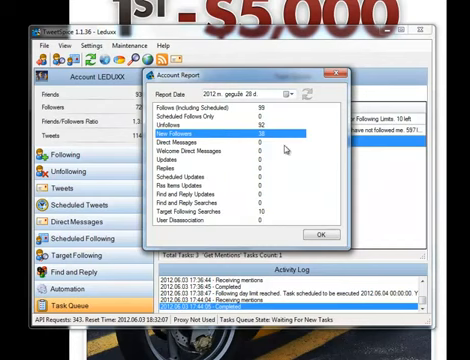